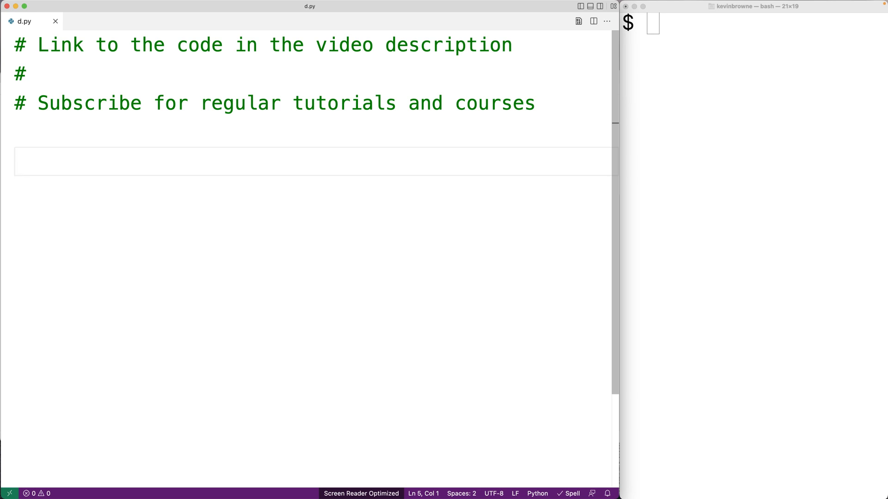
Write side_length = float(input("Side Length: ")) below the comment lines in d.py.
text(input)
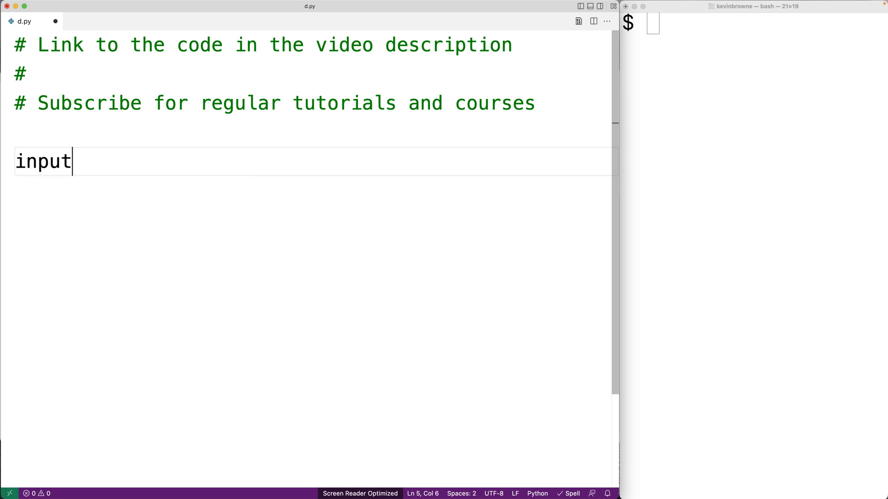
text(("Side Length:"))
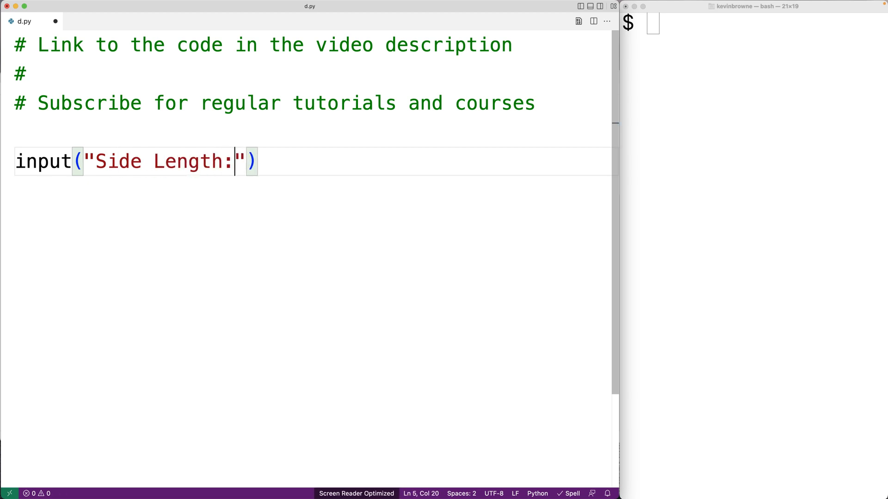
text(" ")
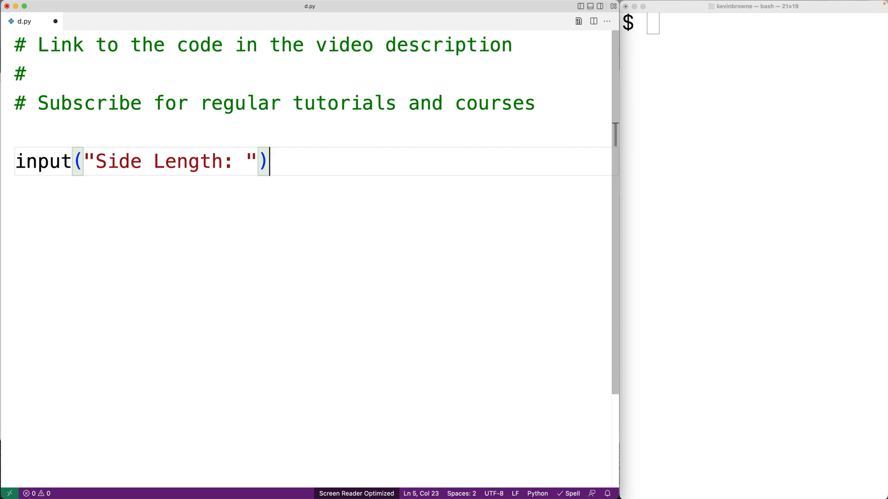
text(fl)
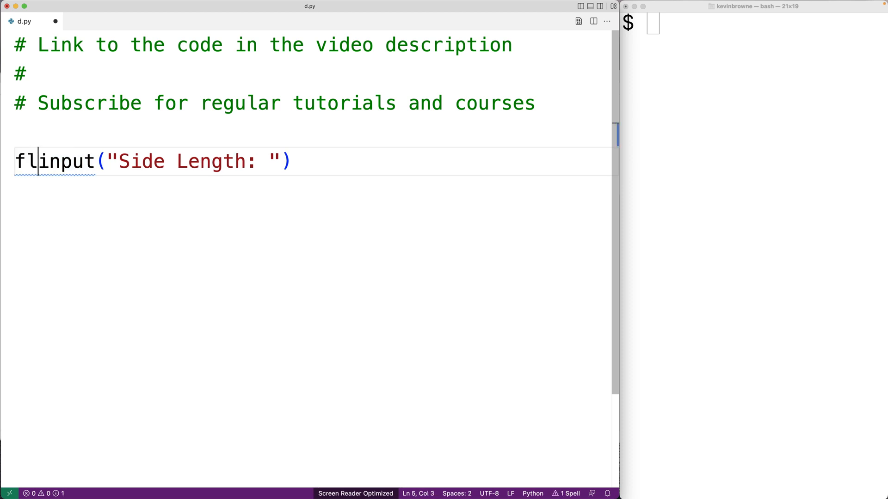
text(oat()
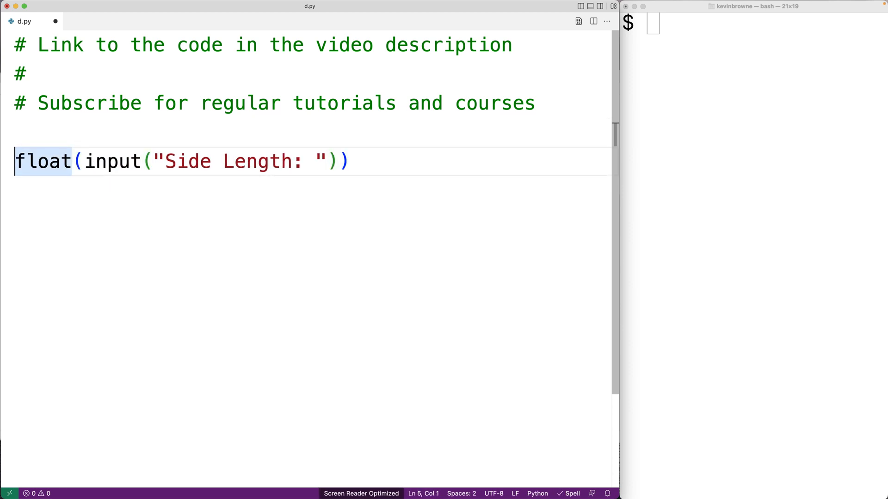
text(side_)
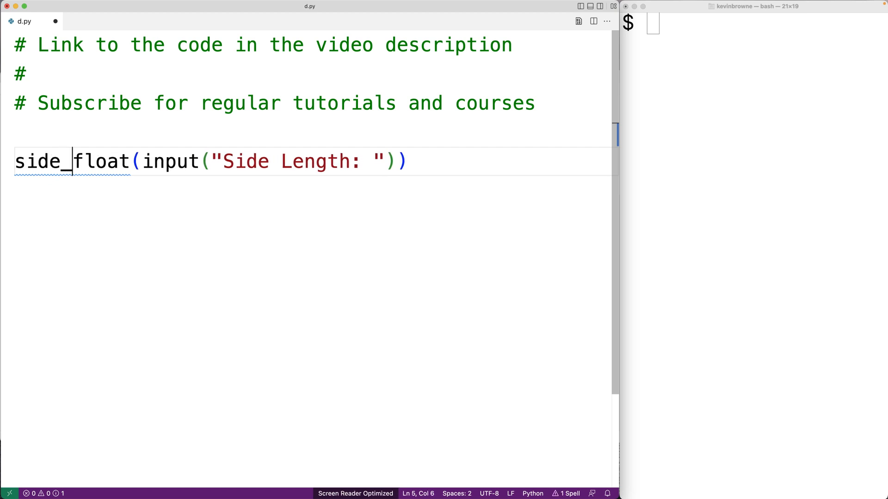
text(length =)
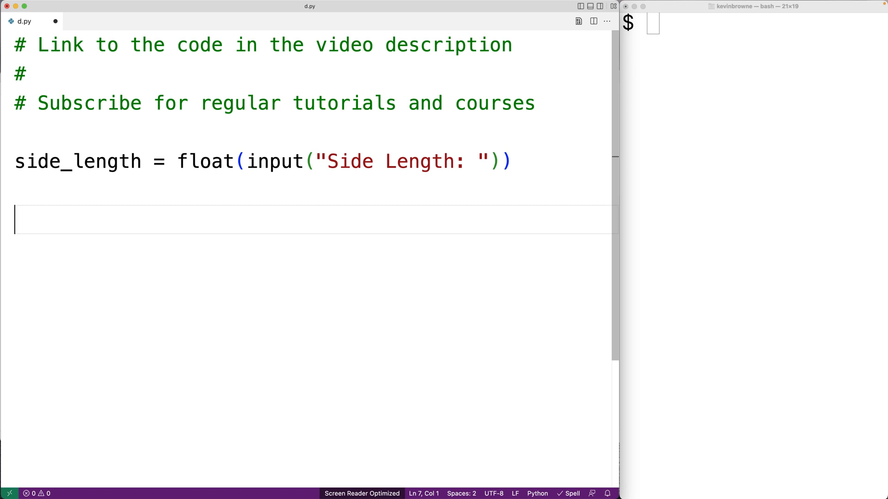
Write area = side_length ** 2, replacing the started multiplication with an exponent.
text(area = sid)
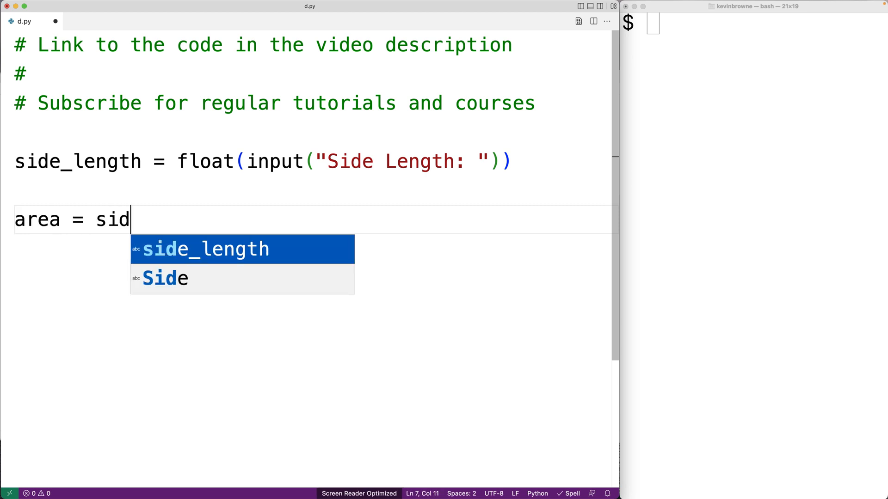
text(e_length * side_length)
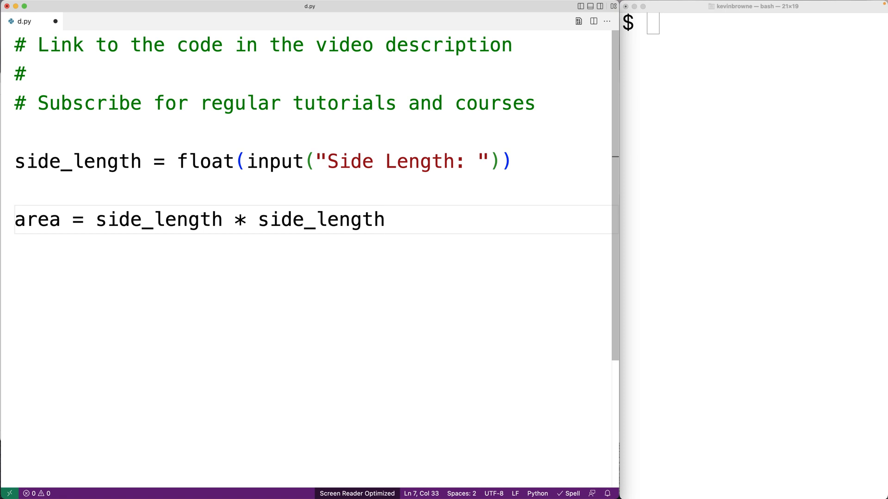
key(Backspace)
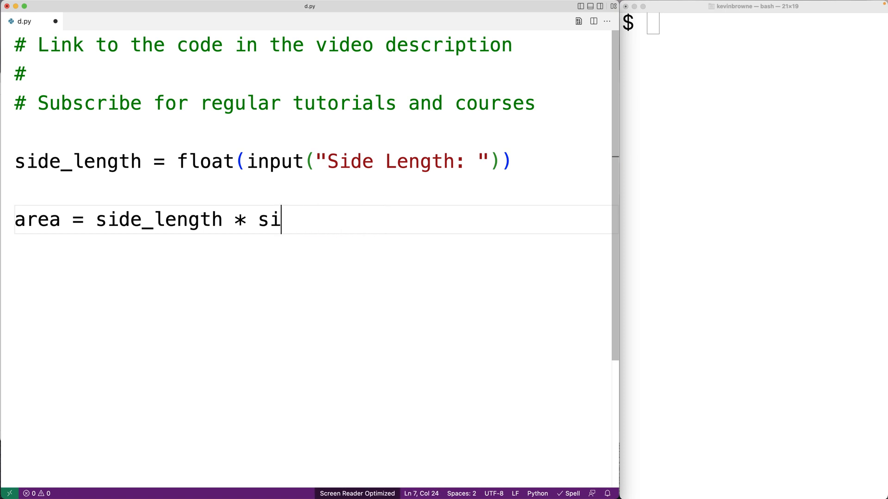
text(*)
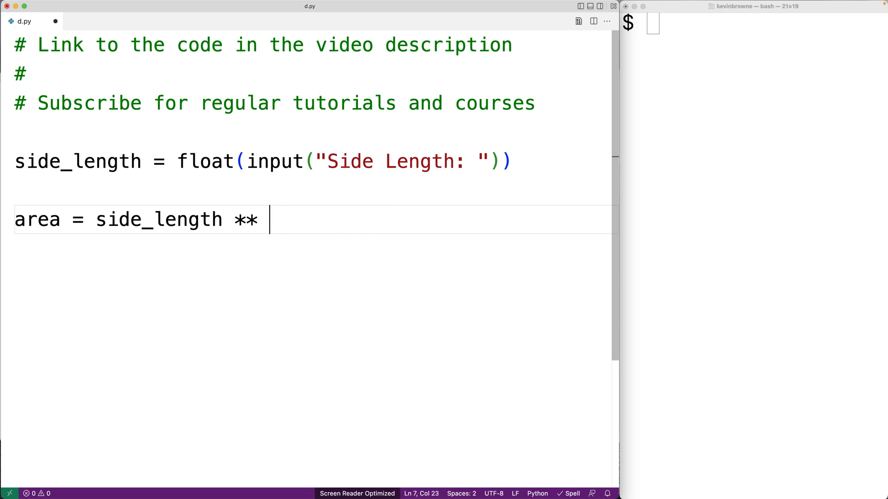
text(2)
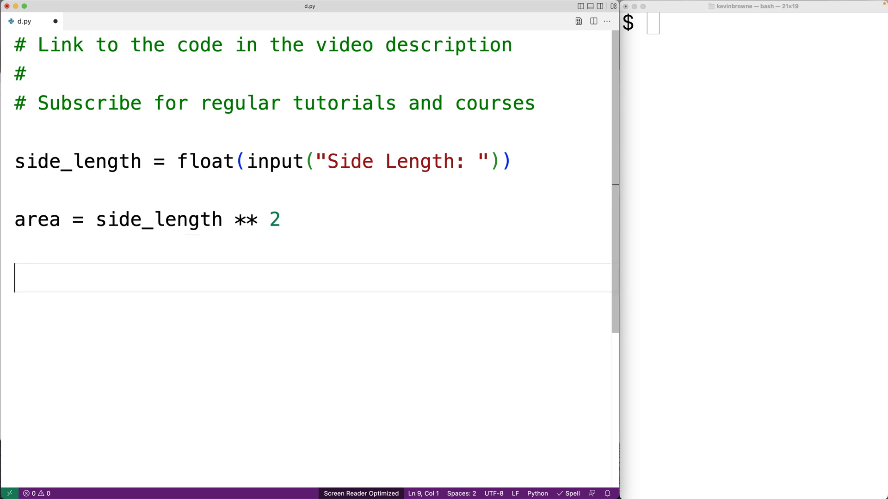
Write print("Area: " + str(area)) to display the computed area.
text(print("Area: " +)
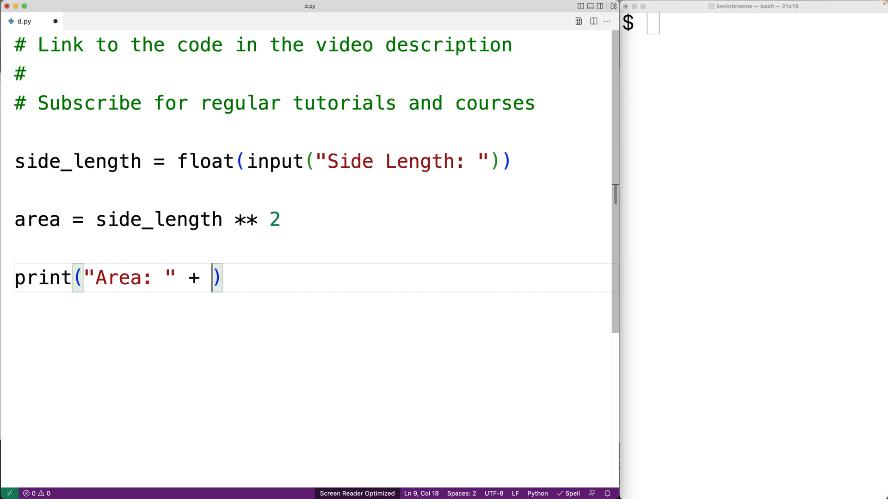
text(str(area)
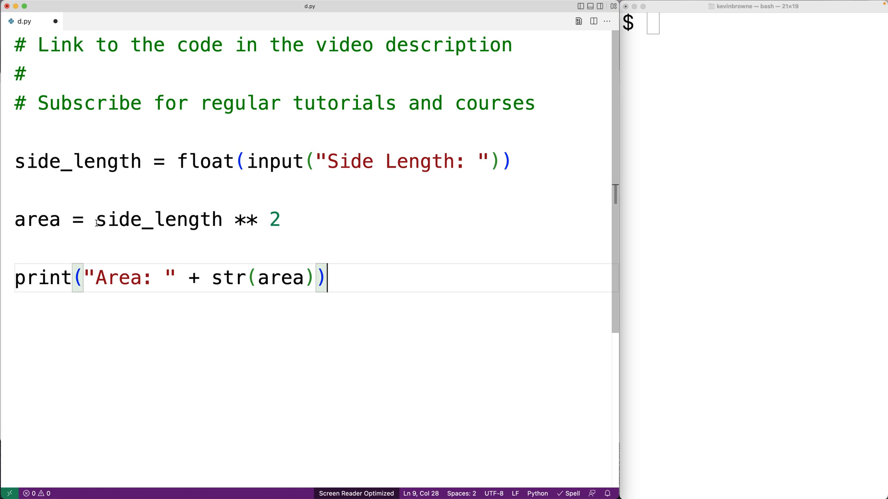
double_click(37, 220)
text(python d.py)
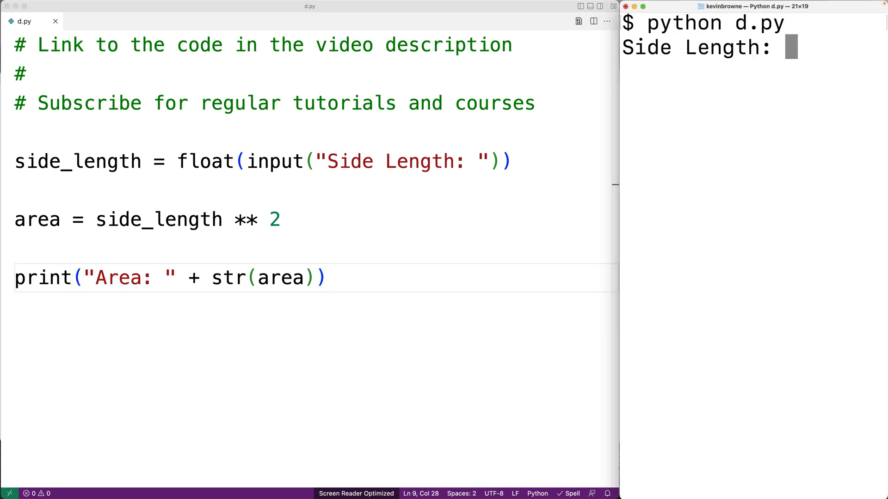
Run python d.py with side 5 giving 25.0, then side 2.3333 giving an unrounded 5.444... area.
text(5)
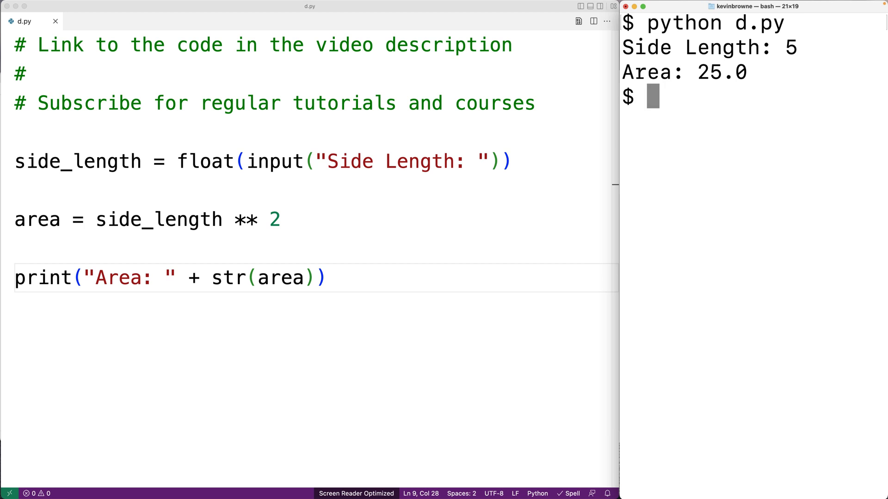
text(python d.py)
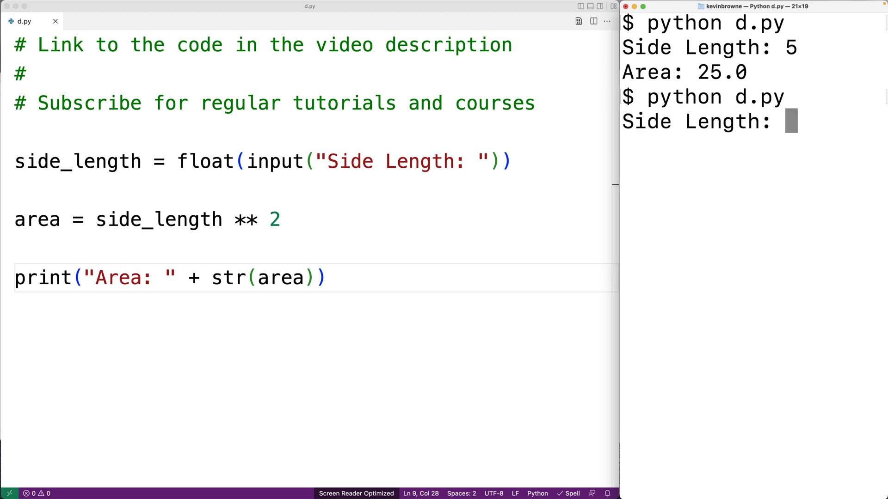
text(2.3333)
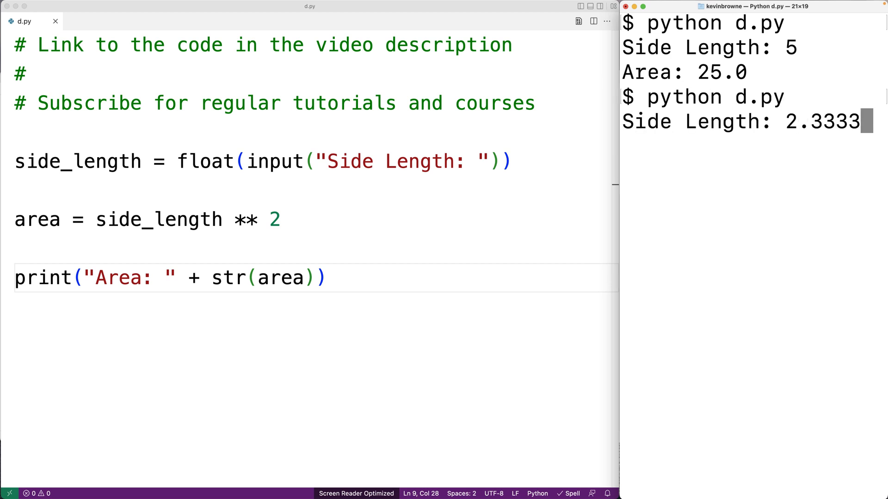
key(enter)
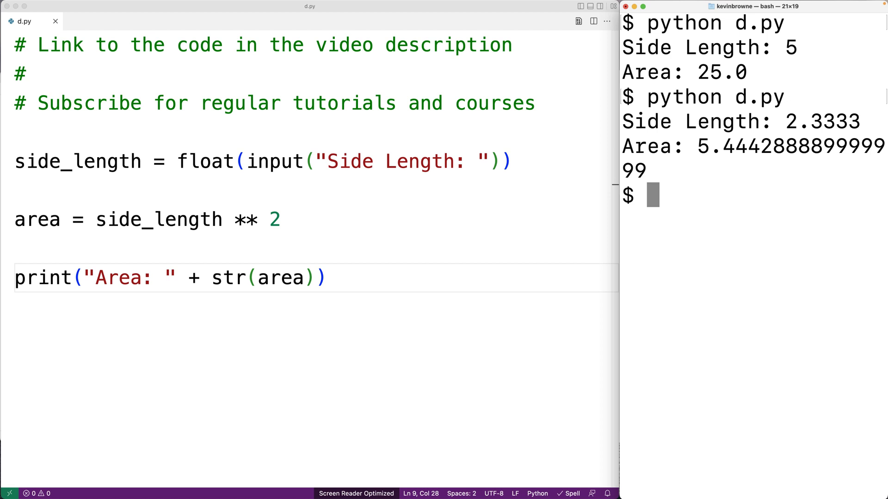
Wrap the area expression as round(side_length ** 2, 4) to round to four decimals.
double_click(158, 219)
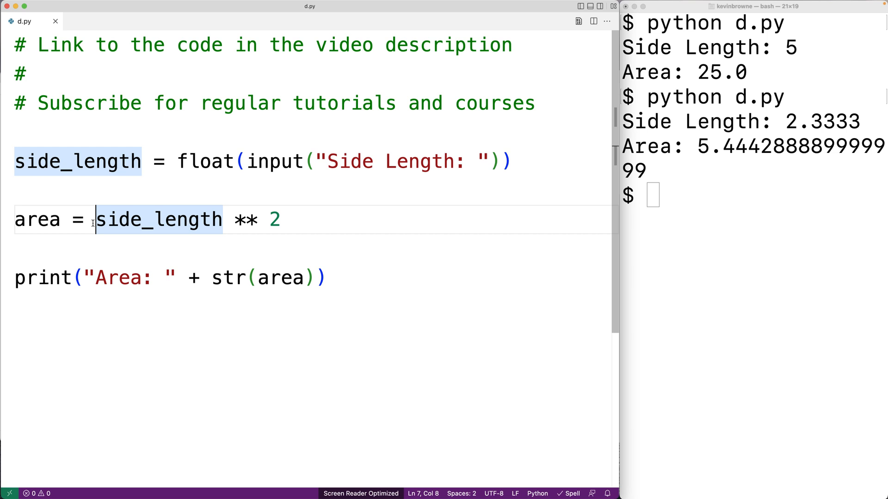
text(round()
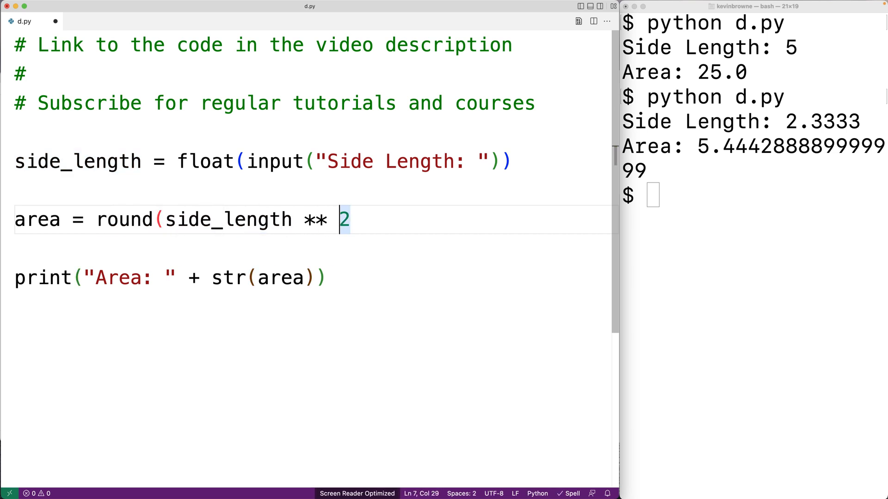
text(, 4)
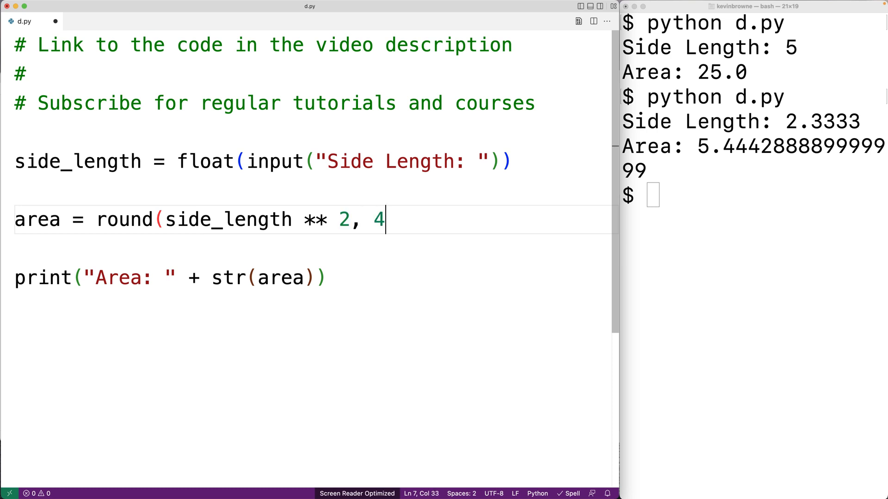
text())
click(754, 195)
text(python d.py)
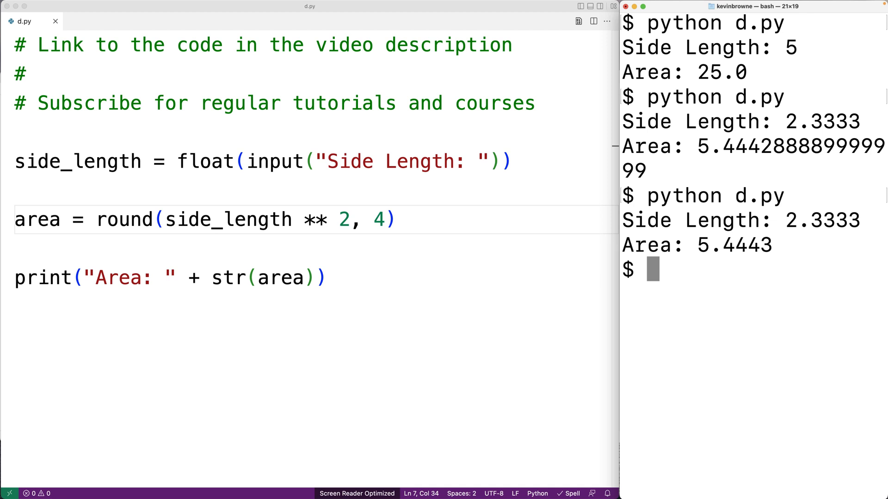
mouse_move(110, 224)
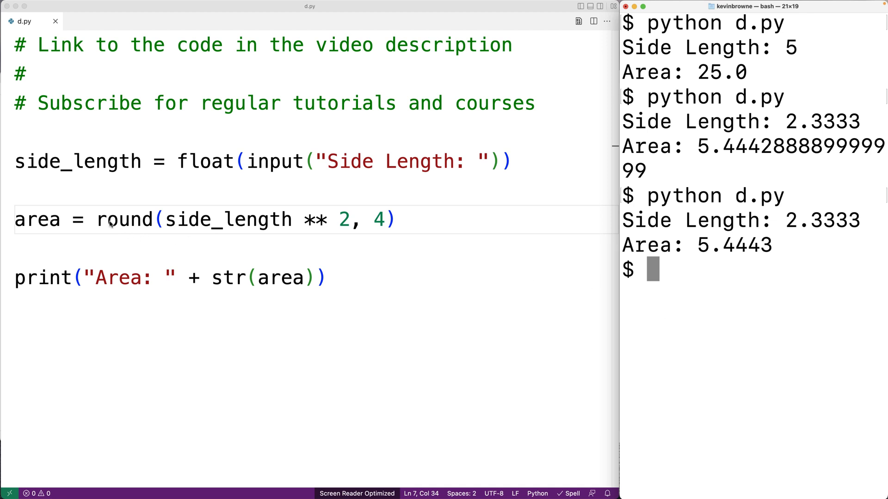
Define square_area(l) returning round(l ** 2, 4) on the blank line after the comments.
drag(96, 220, 258, 220)
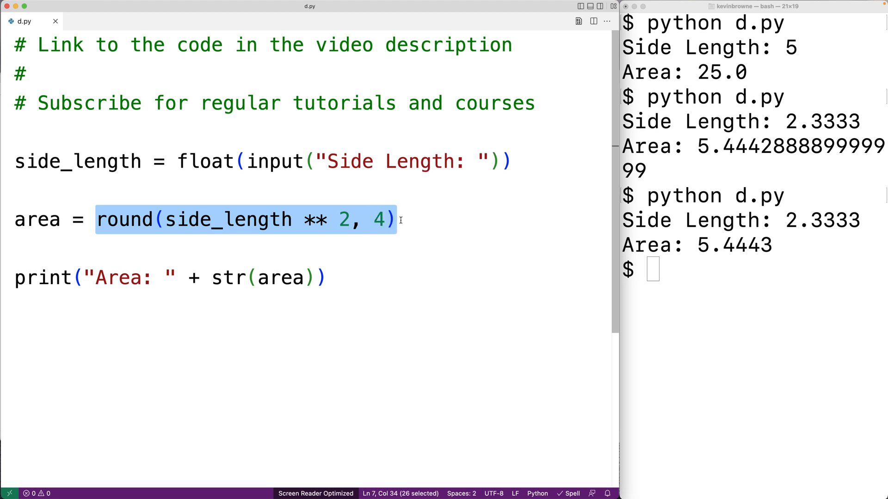
click(208, 133)
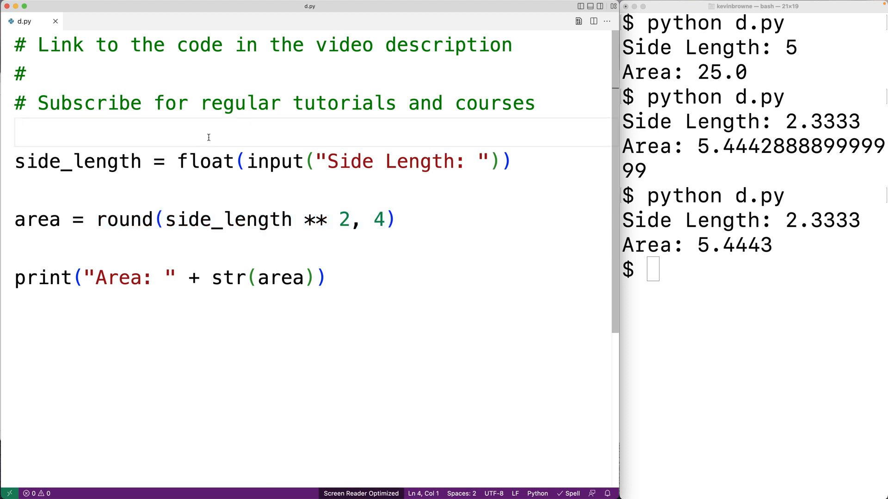
text(def square_area)
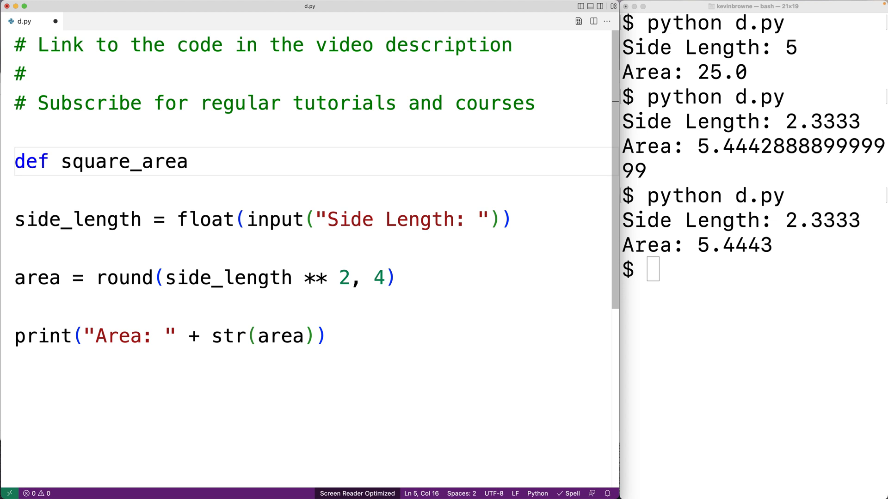
text(())
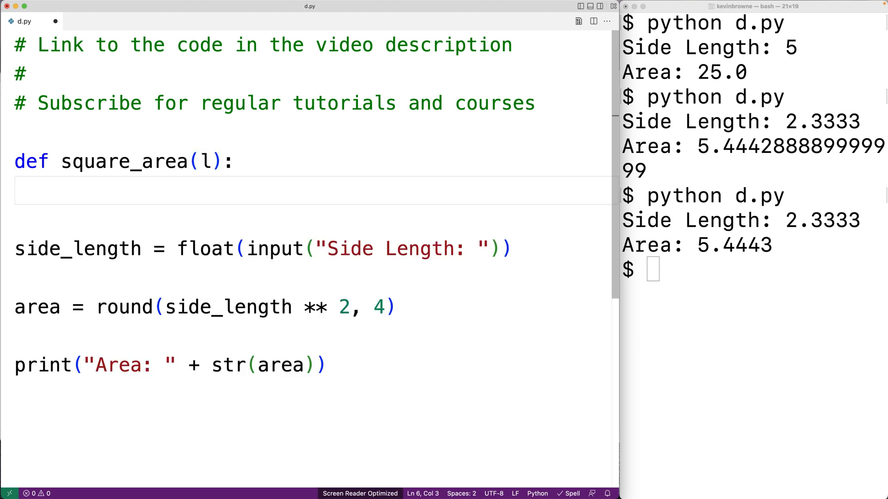
text(return round(side_length ** 2, 4))
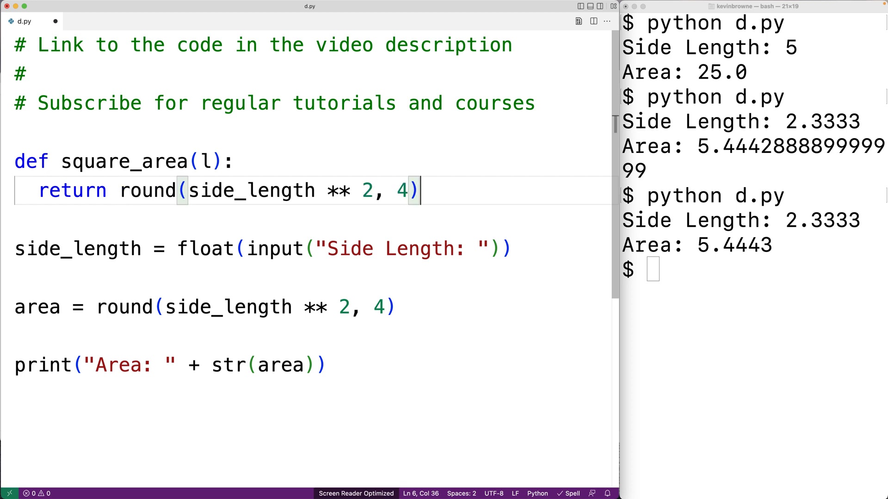
double_click(250, 191)
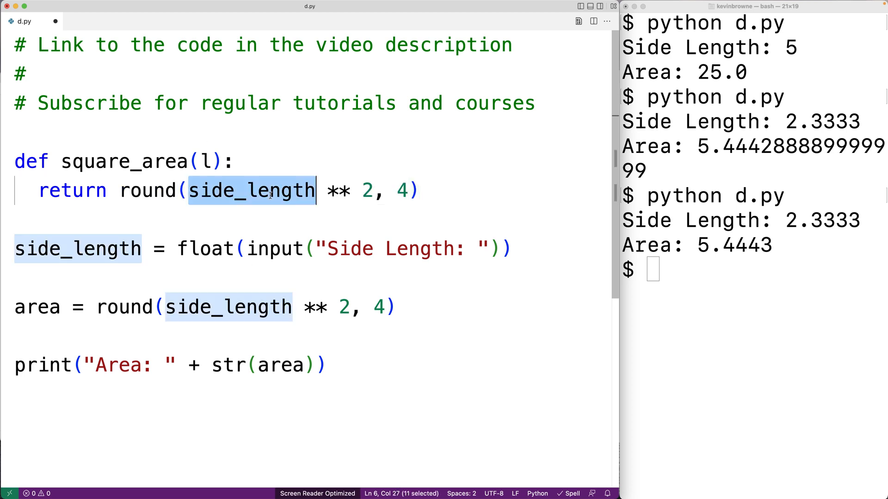
text(l)
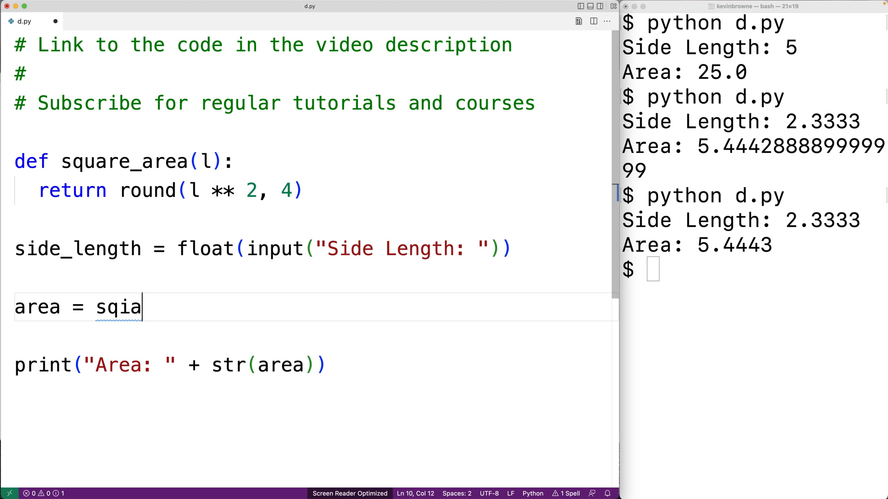
Set area = square_area(side_length) via autocomplete, rerun python d.py and begin entering side 2.
text(square_area)
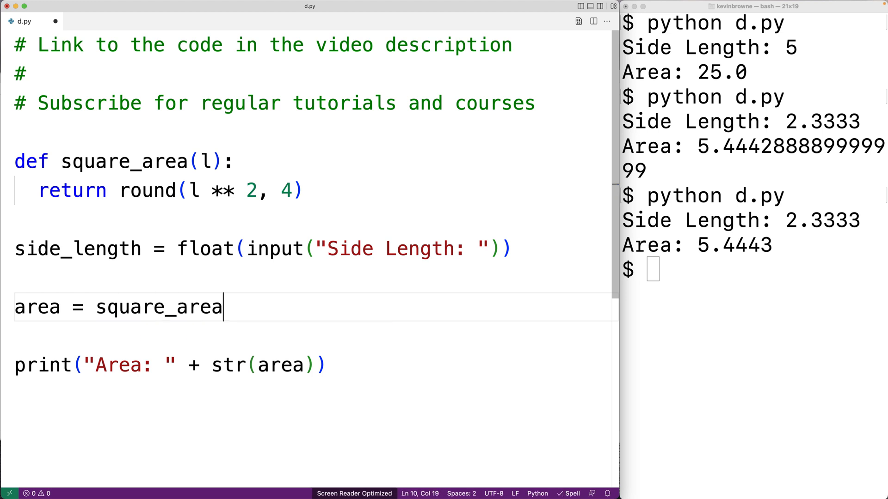
text((sie)
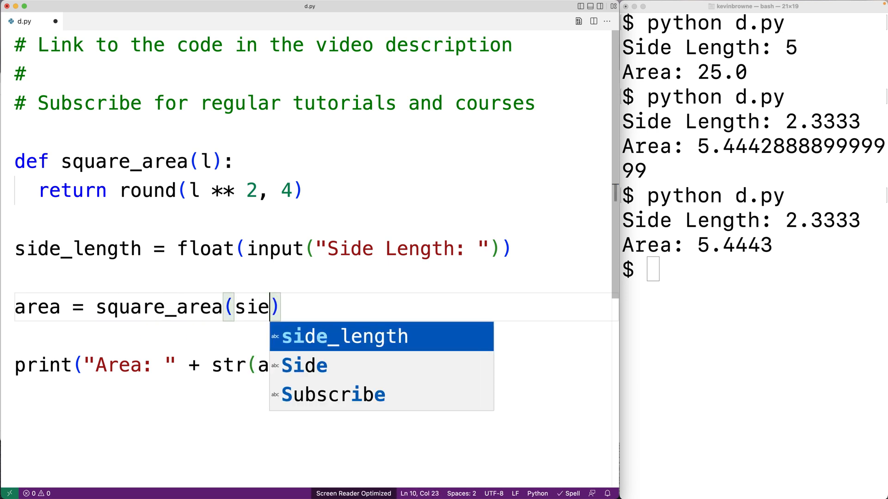
key(Tab)
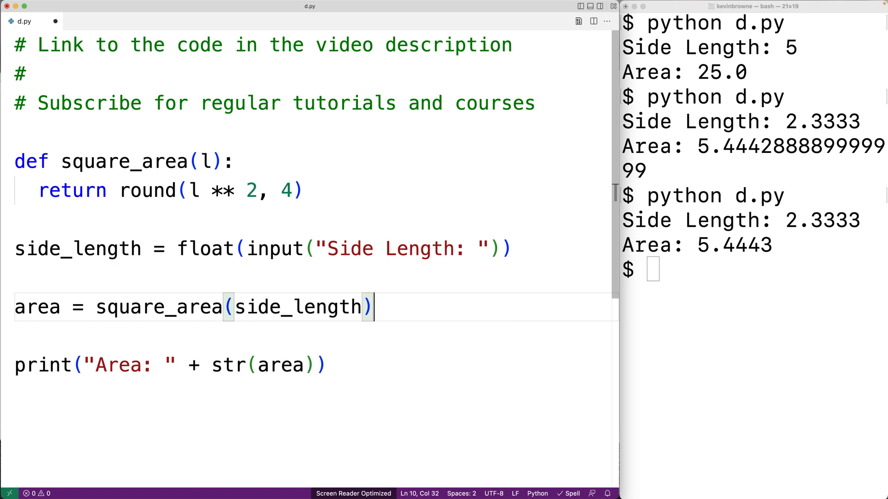
text(python d.py)
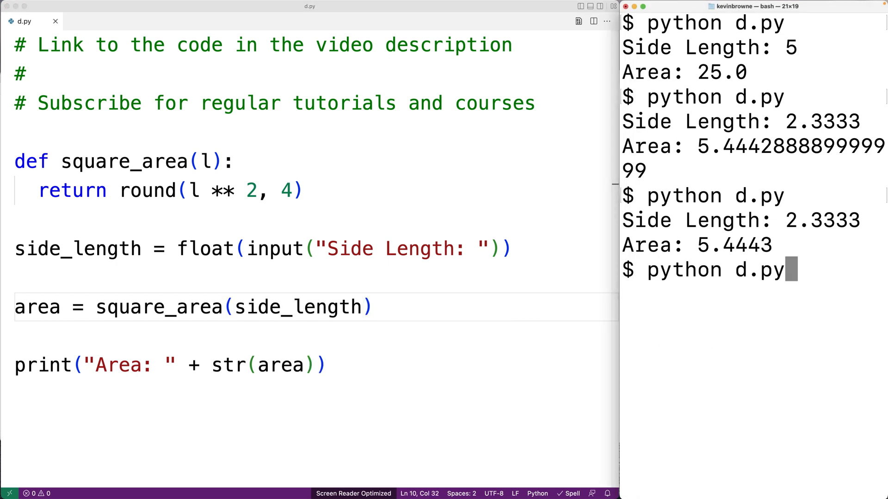
text(2.)
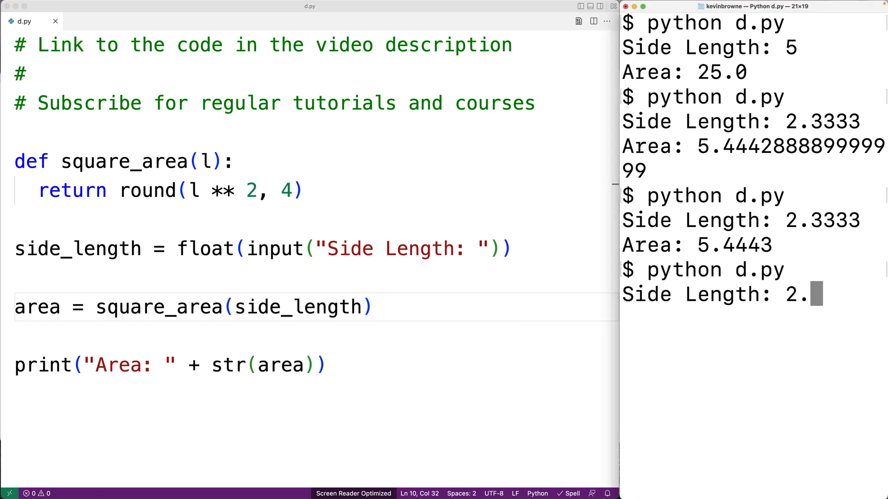